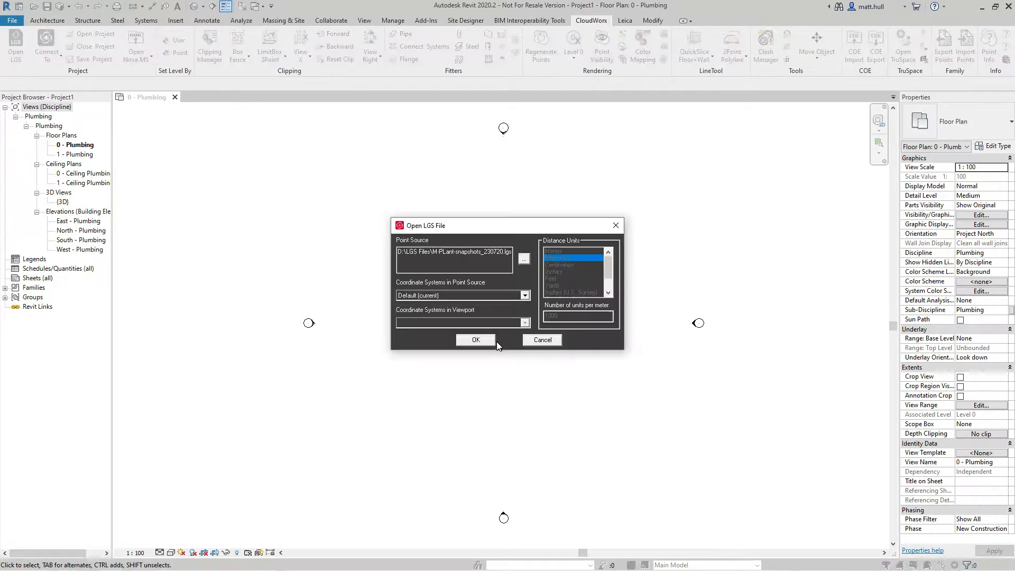
- Confirm the Open LGS File dialog to load the tank point cloud
left_click(475, 340)
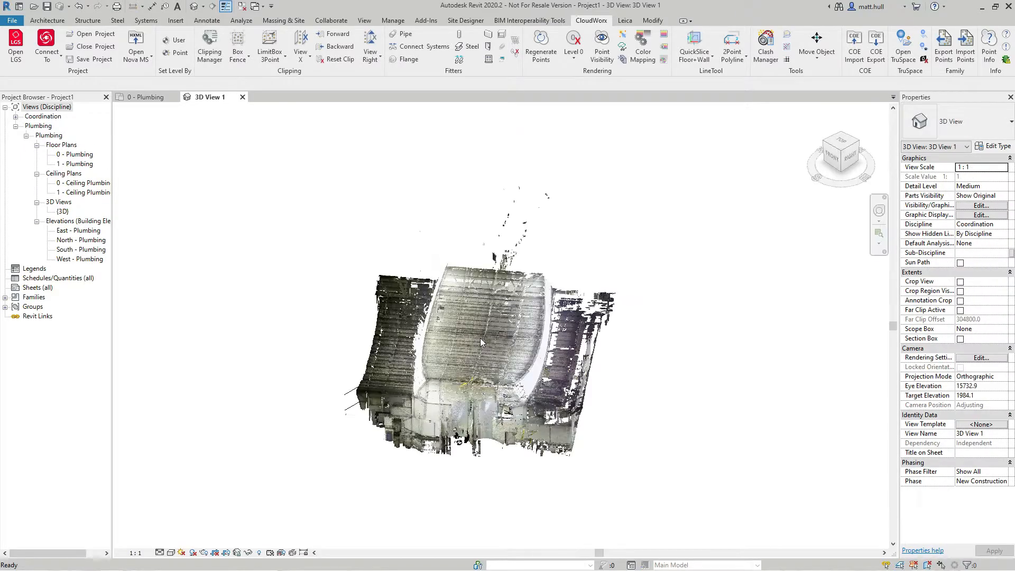
- Open the CloudWorx Fit Pipe settings for the vertical pipe beside the tank
left_click(841, 150)
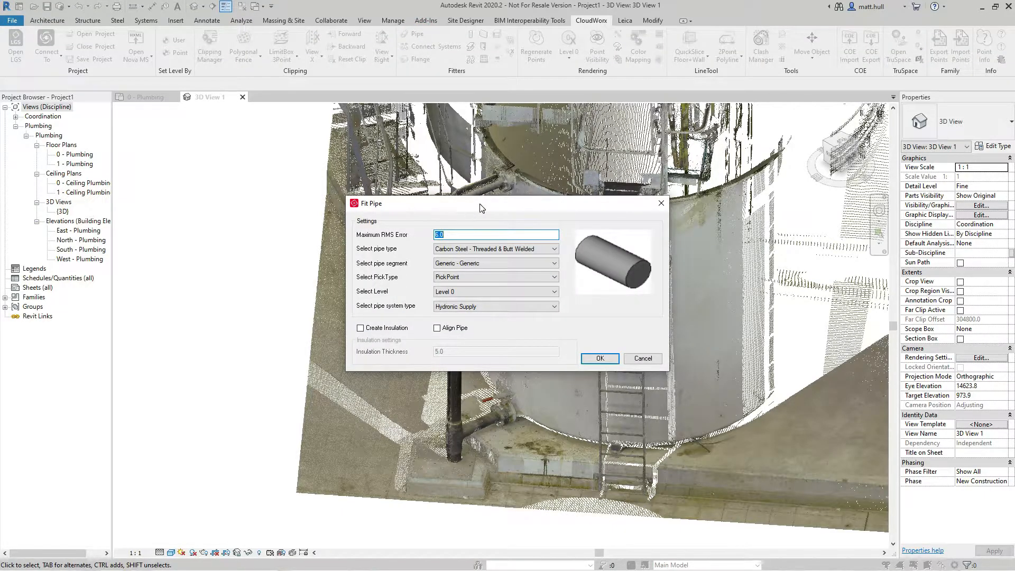
left_click(553, 248)
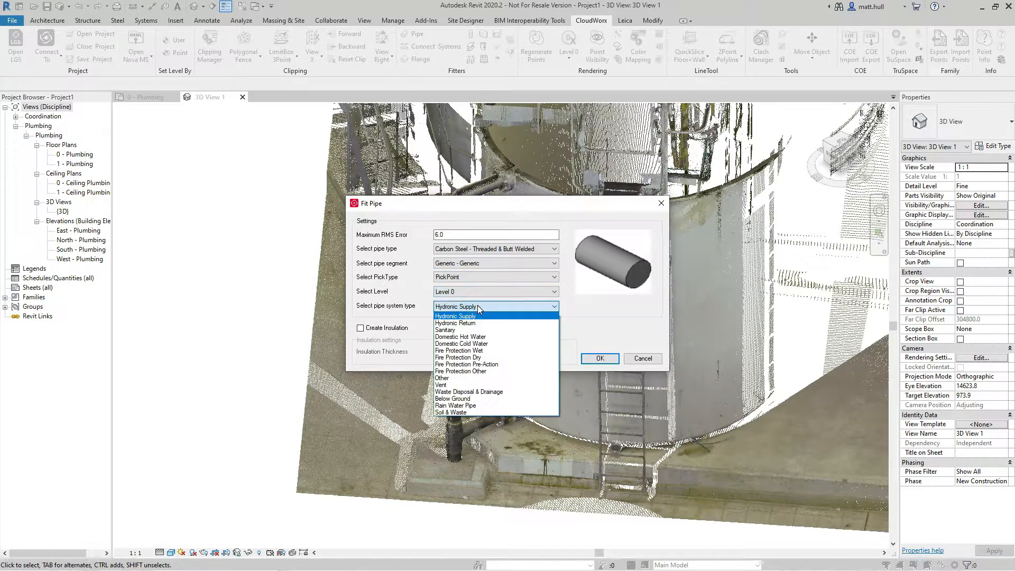
left_click(456, 316)
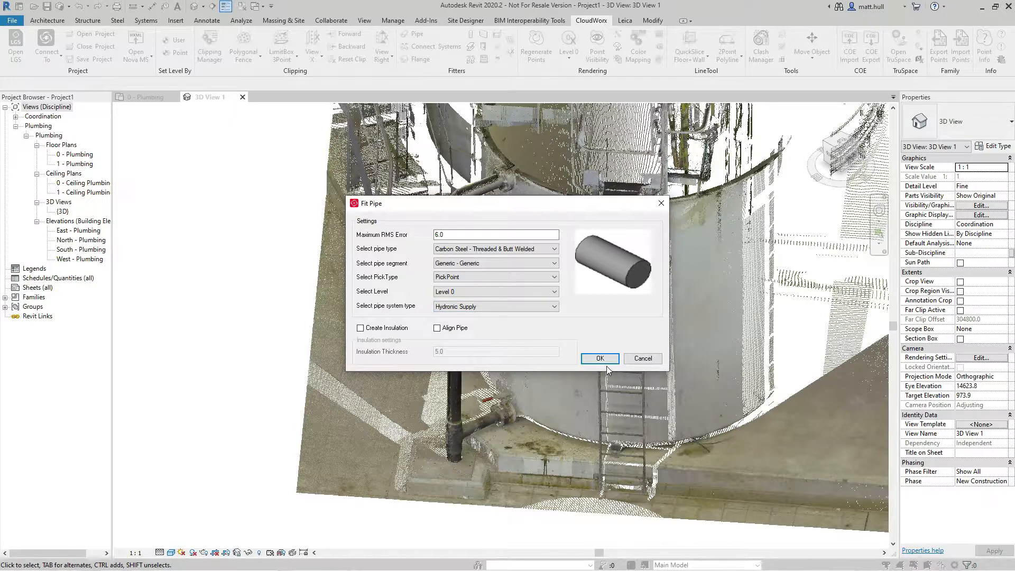
- Fit the horizontal and vertical pipes, accepting the Generic pipe type for each
left_click(597, 357)
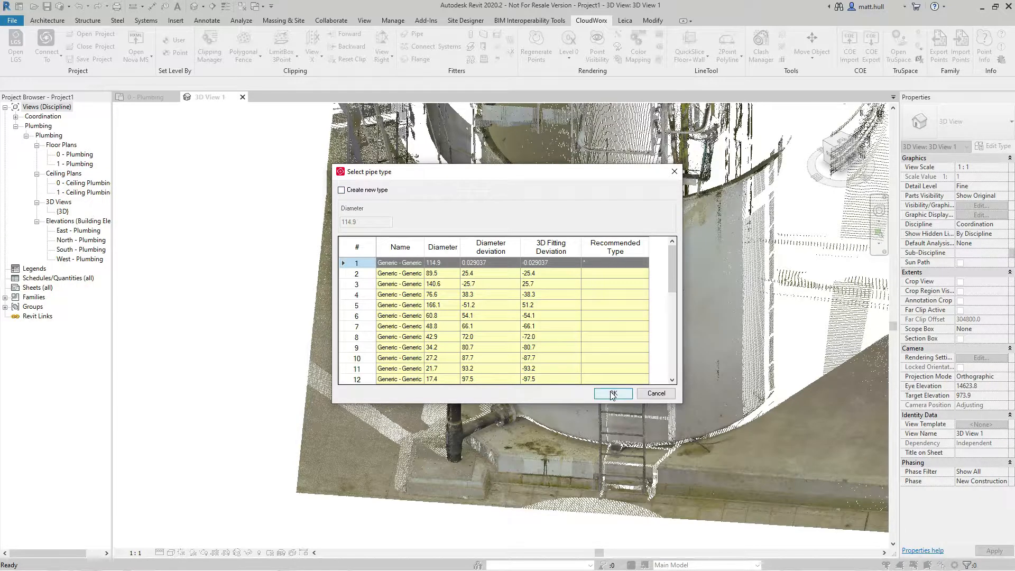
left_click(611, 393)
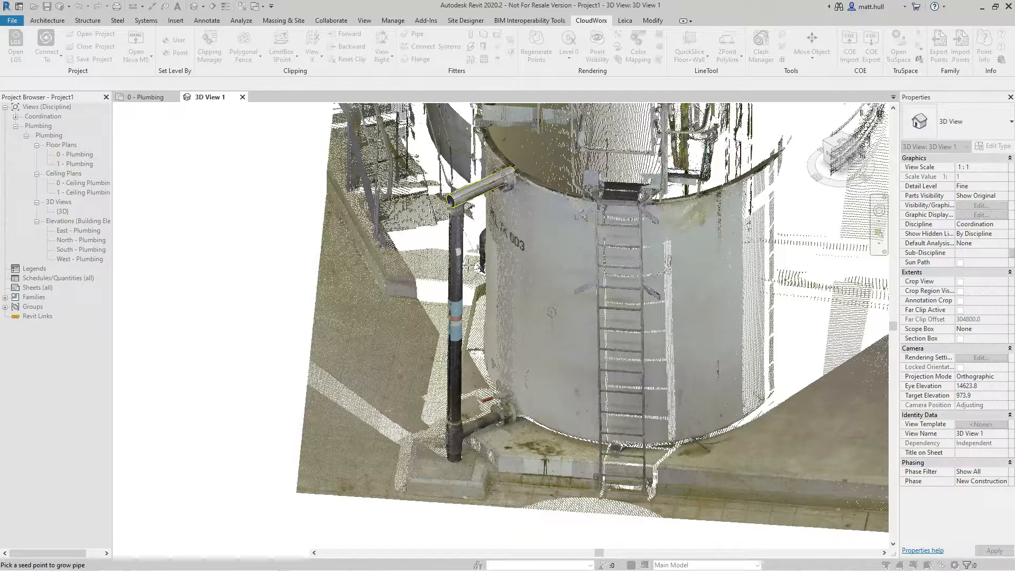
left_click(457, 268)
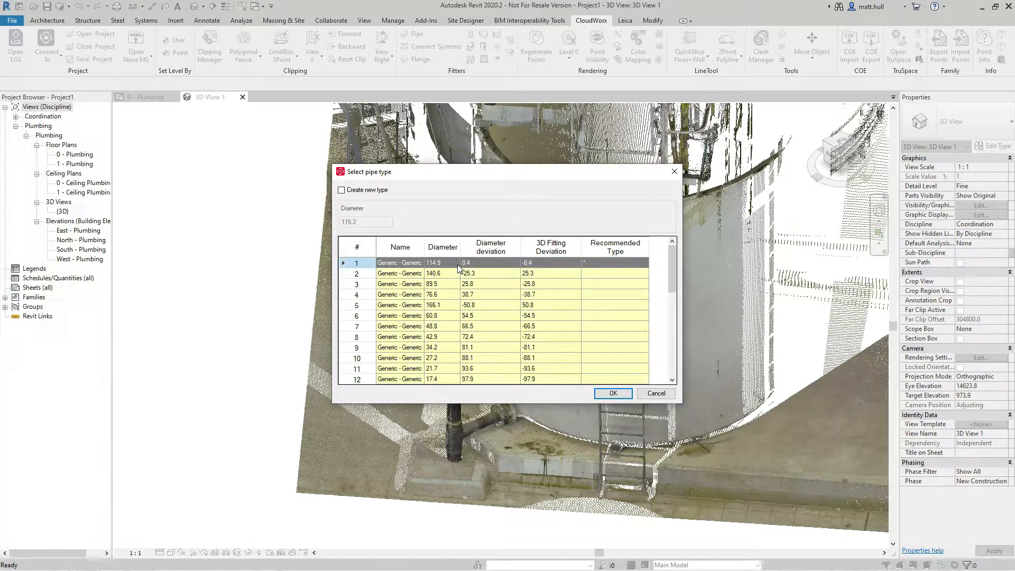
left_click(612, 393)
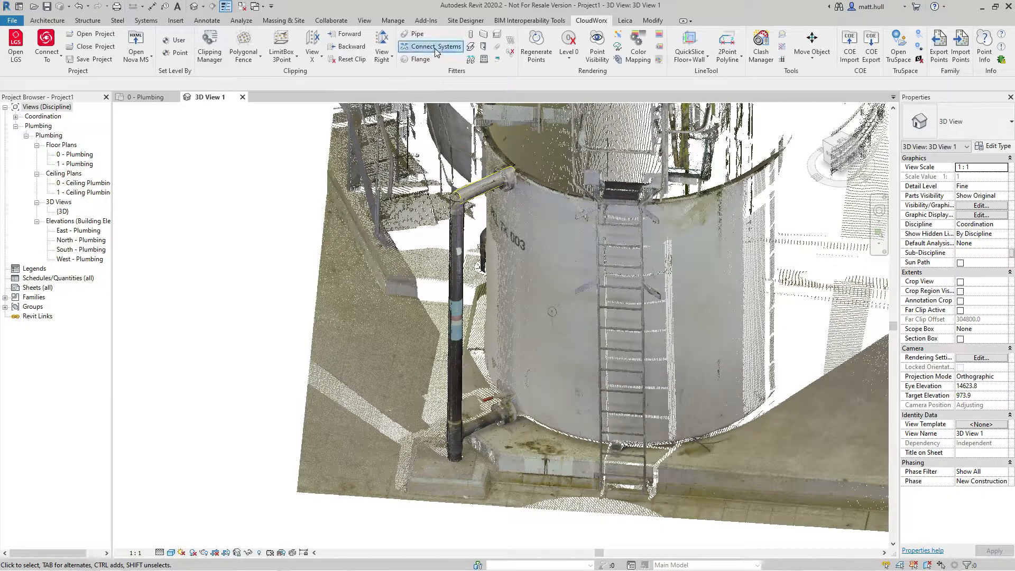
- Connect both fitted pipes with an Elbow - Plain - PVC-C [Standard] fitting
left_click(482, 188)
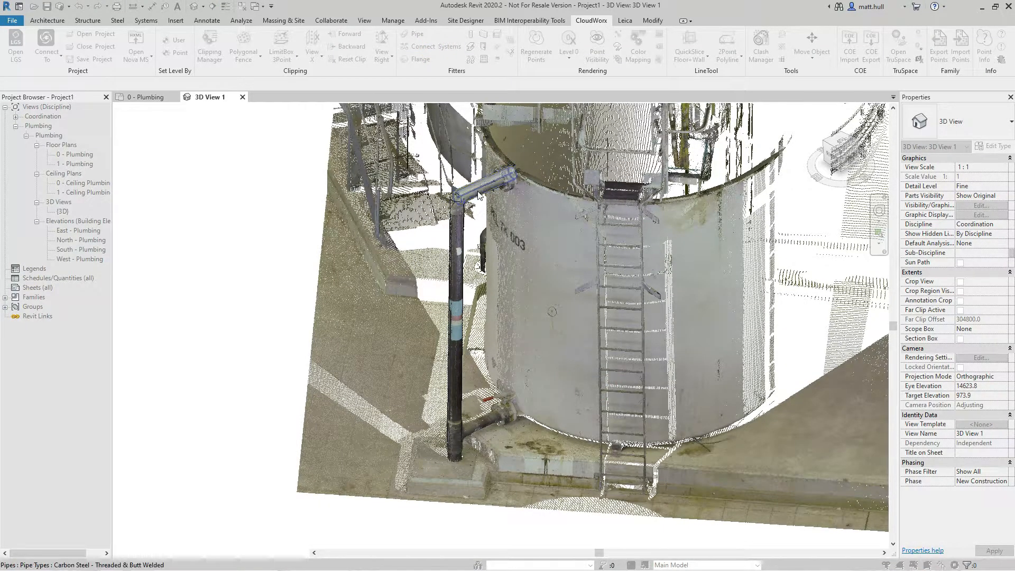
left_click(459, 249)
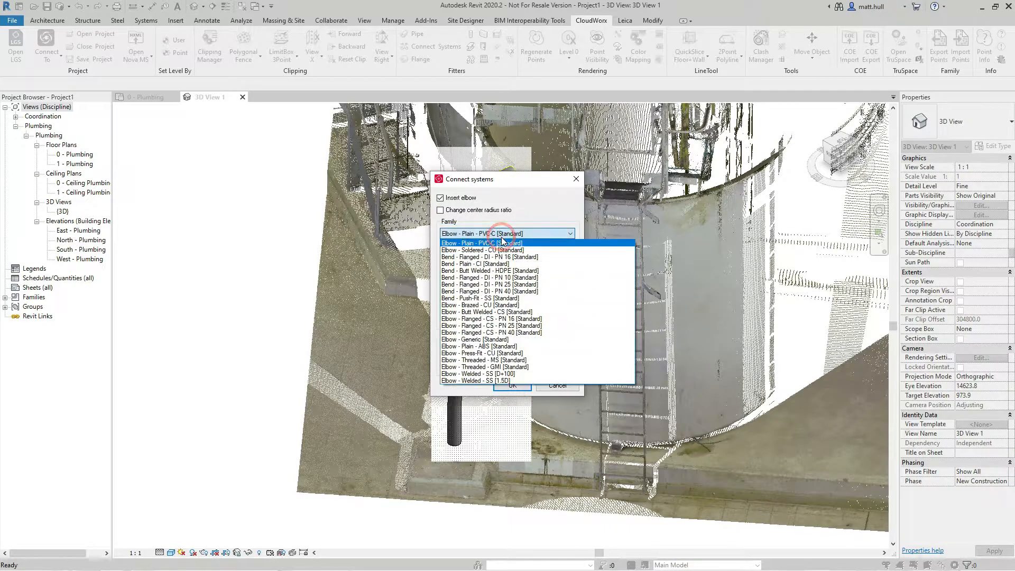
left_click(482, 242)
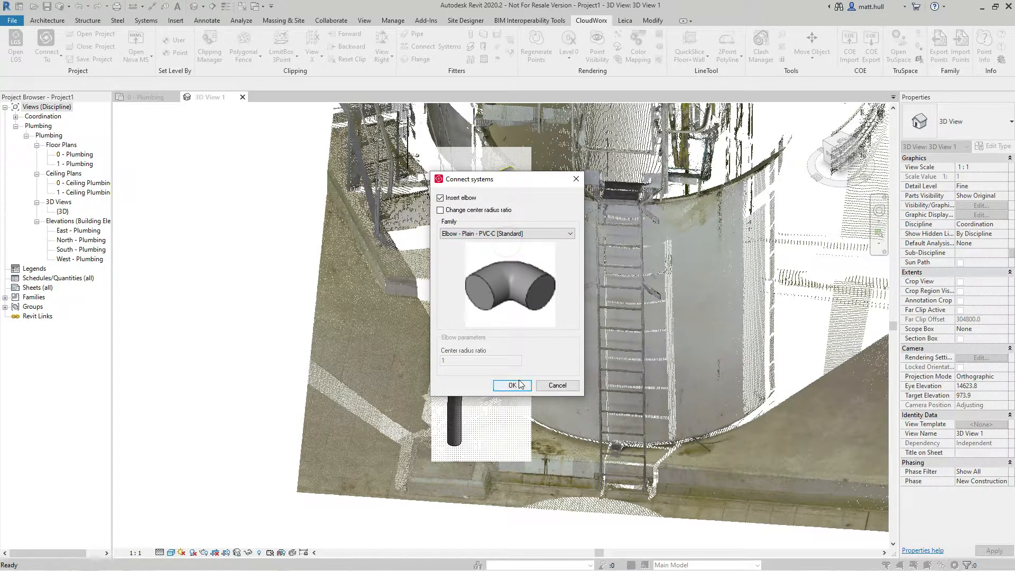
left_click(511, 385)
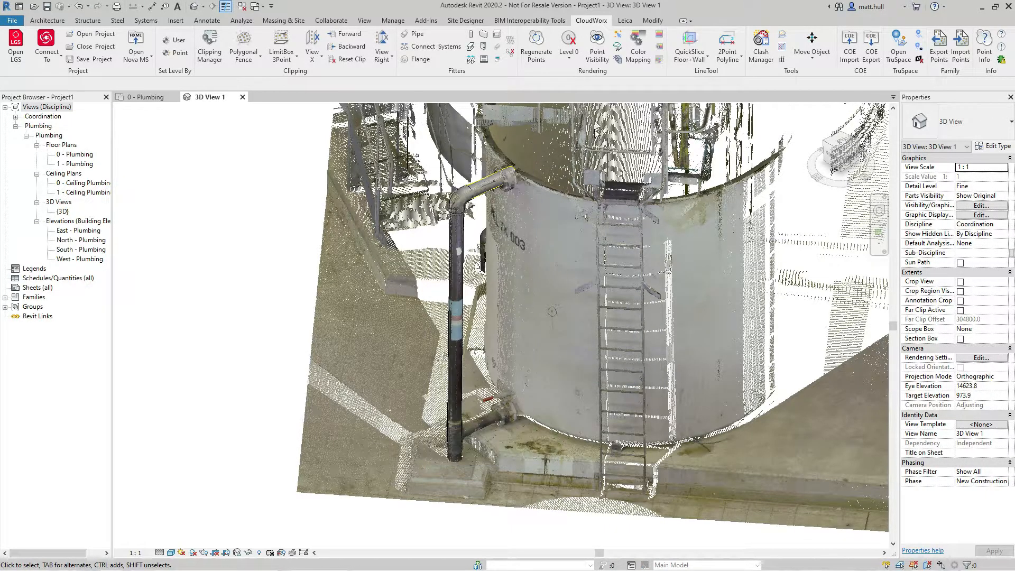
left_click(595, 45)
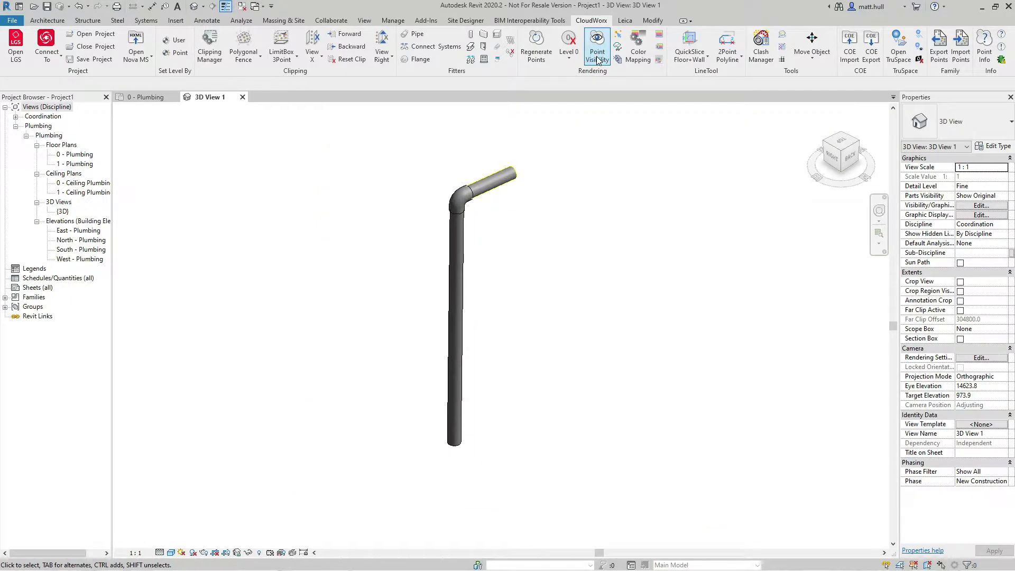
left_click(595, 42)
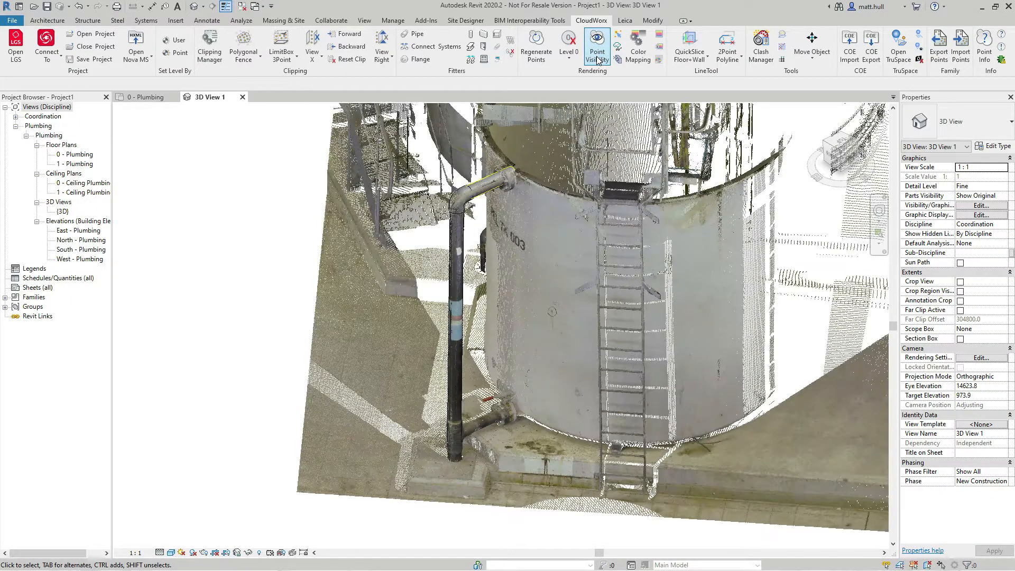